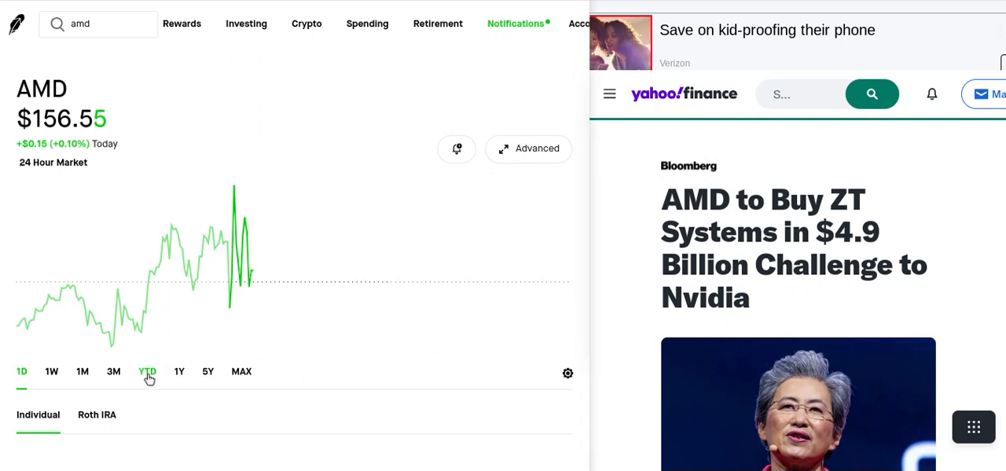
Switch the AMD chart to the year-to-date range.
click(148, 370)
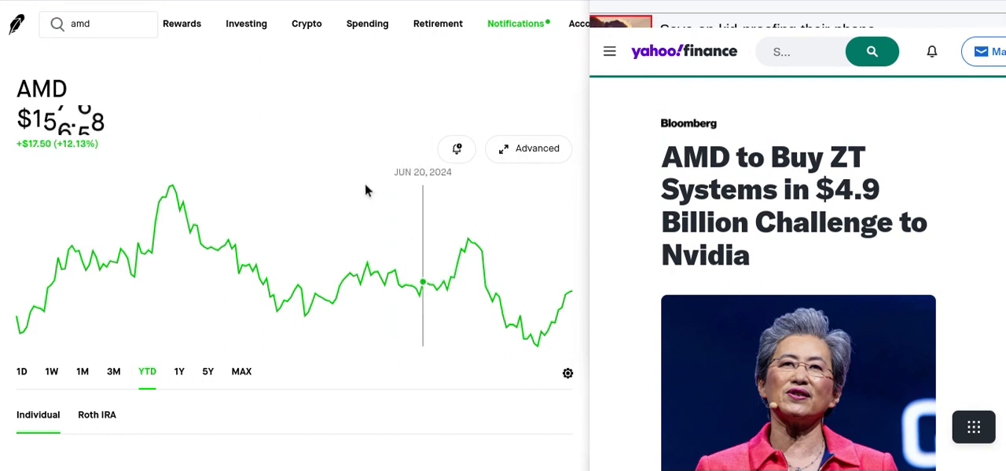
mouse_move(349, 80)
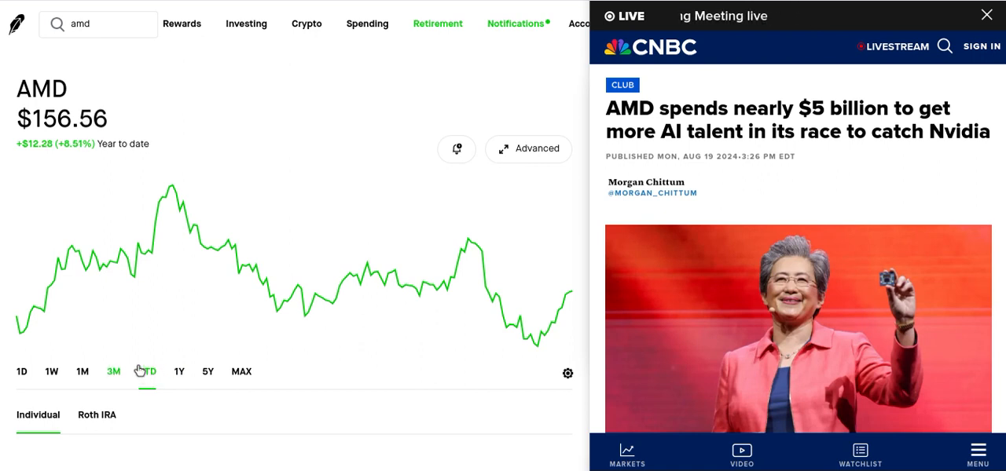
View AMD's one-year price history, then return the chart to the one-day range.
click(179, 371)
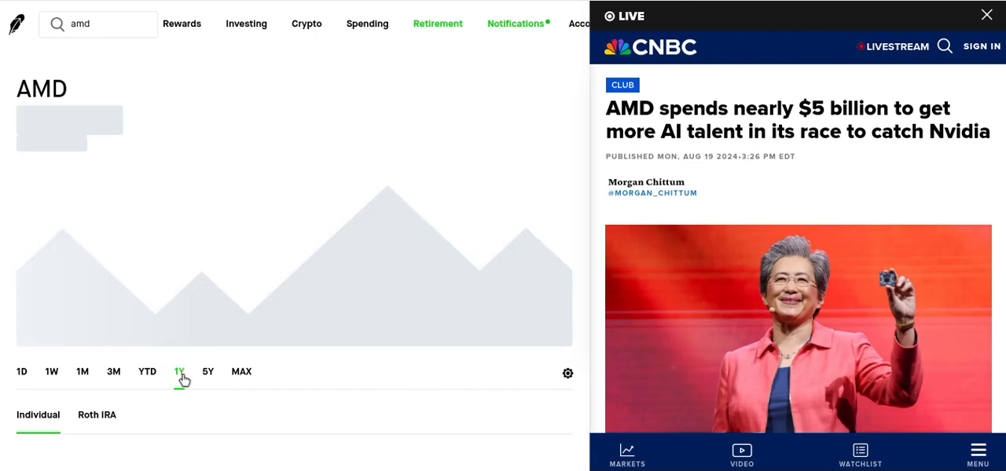
click(179, 371)
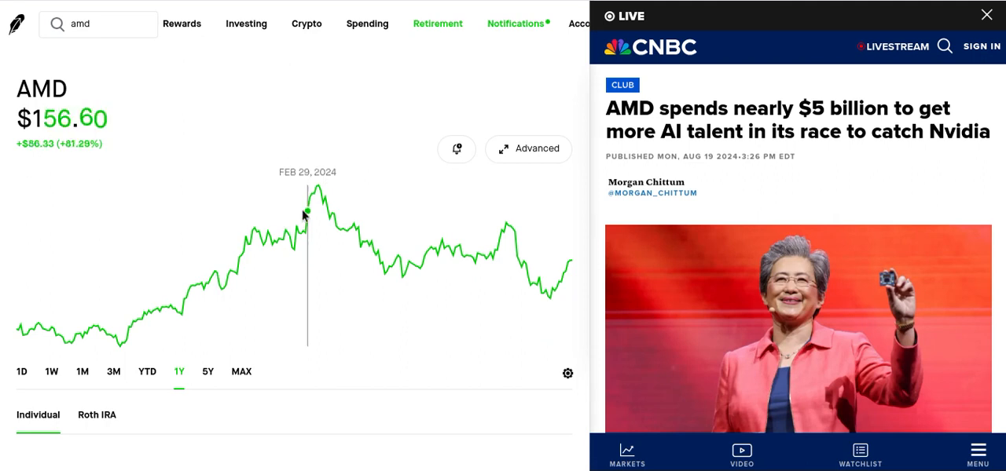
mouse_move(317, 189)
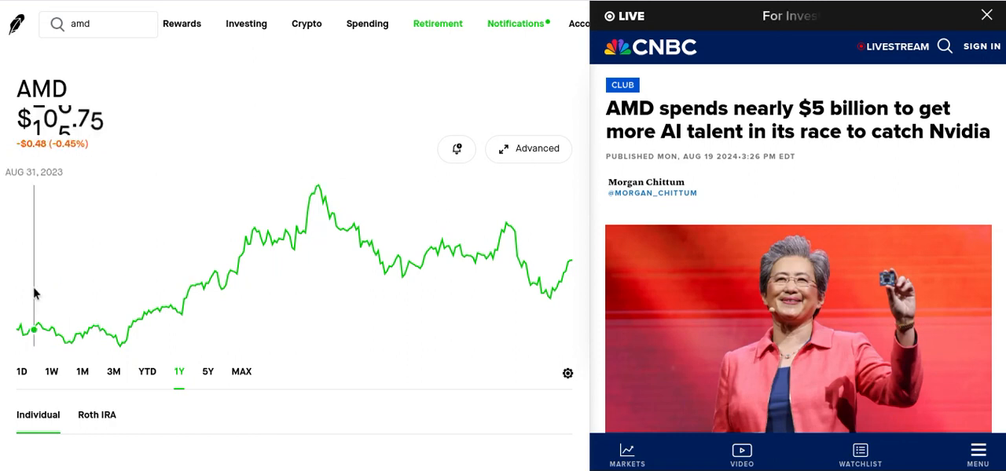
click(22, 371)
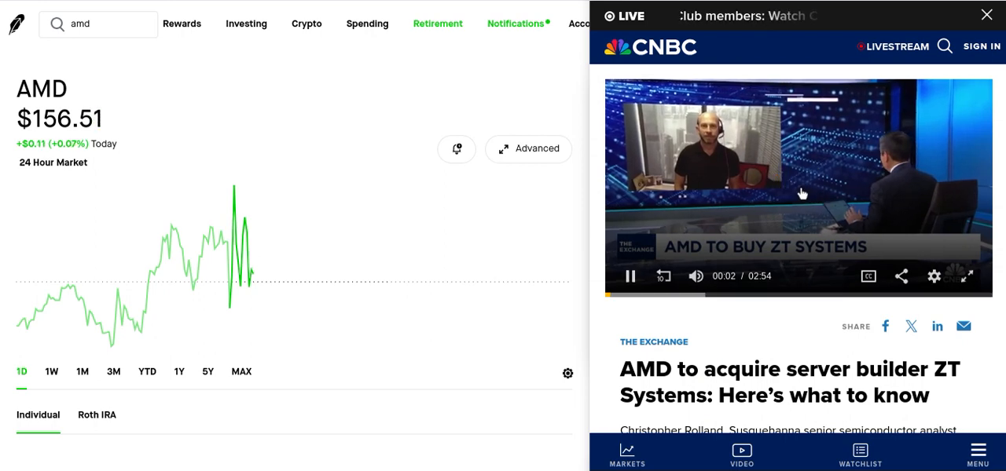
mouse_move(483, 228)
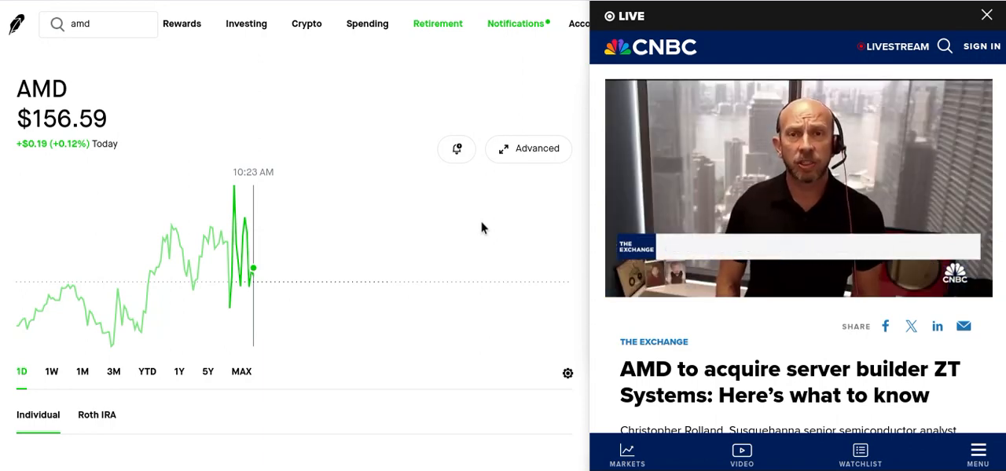
click(799, 188)
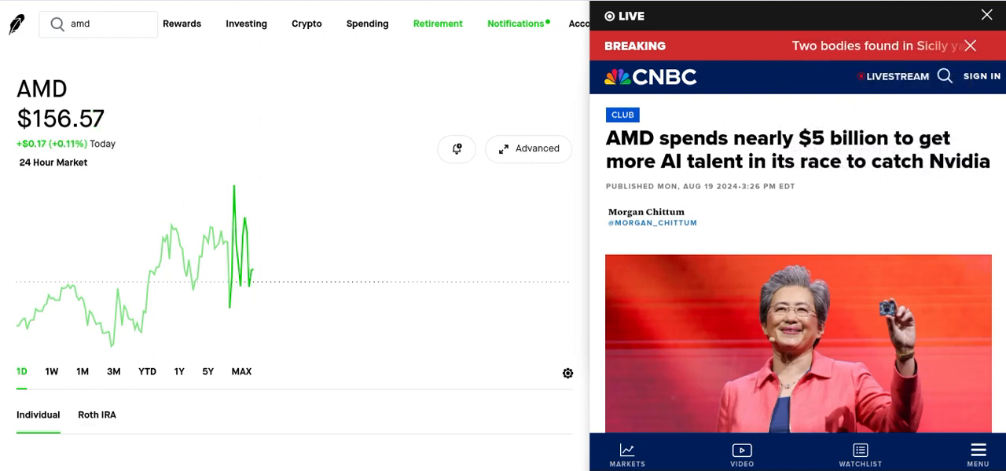
mouse_move(305, 92)
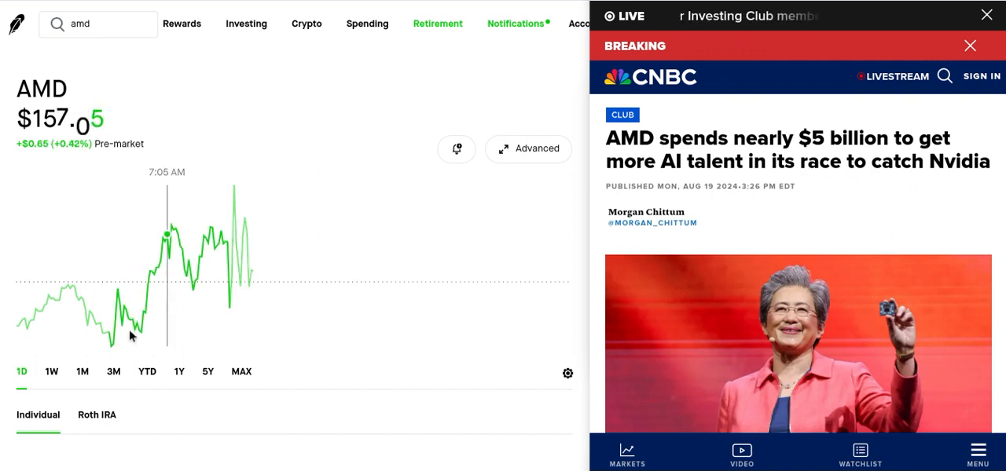
click(82, 370)
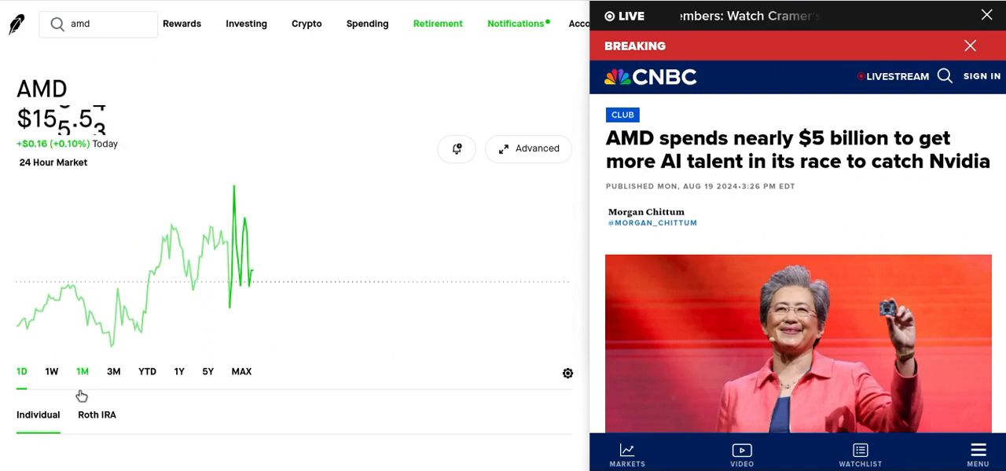
click(82, 371)
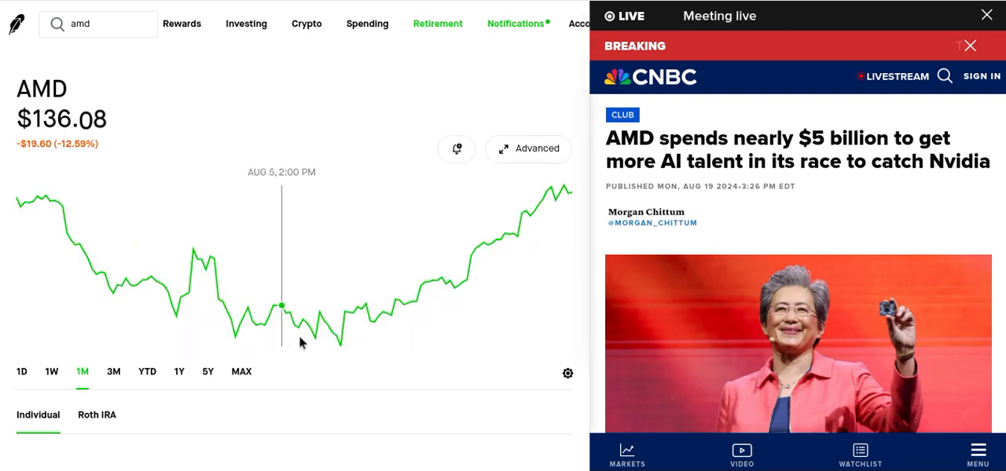
mouse_move(333, 333)
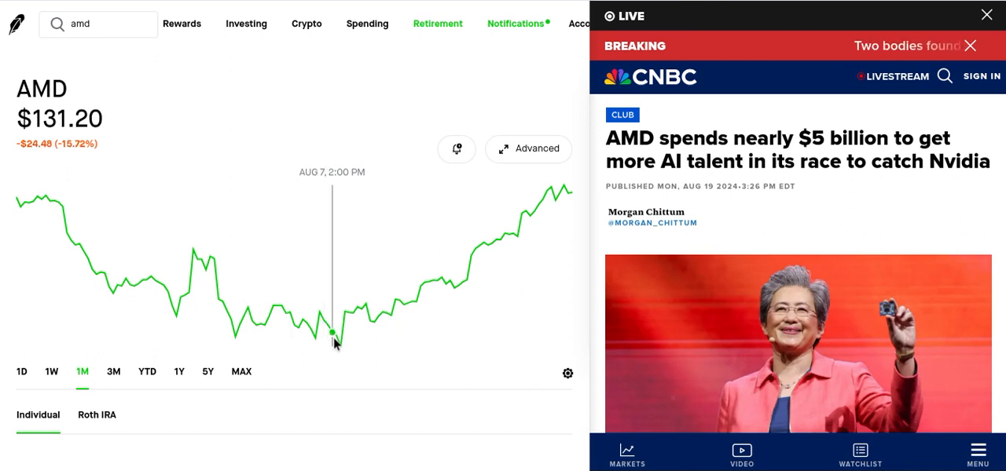
mouse_move(341, 352)
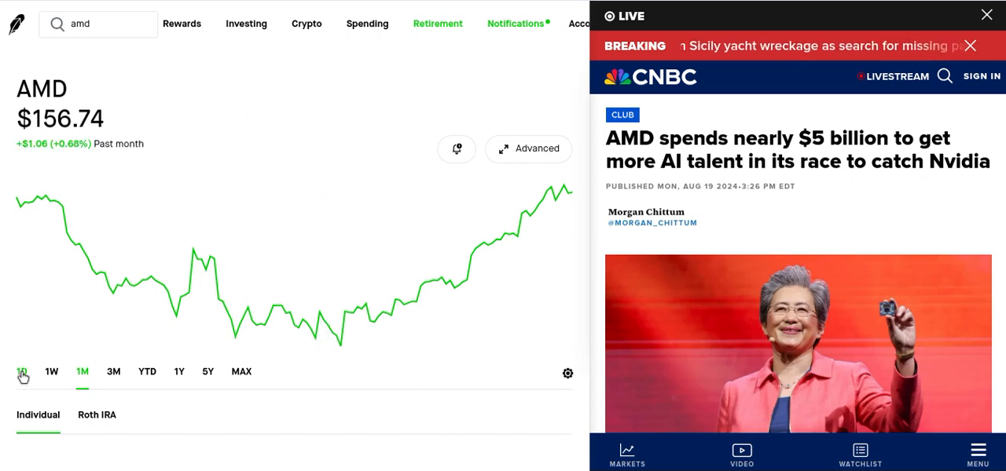
click(22, 371)
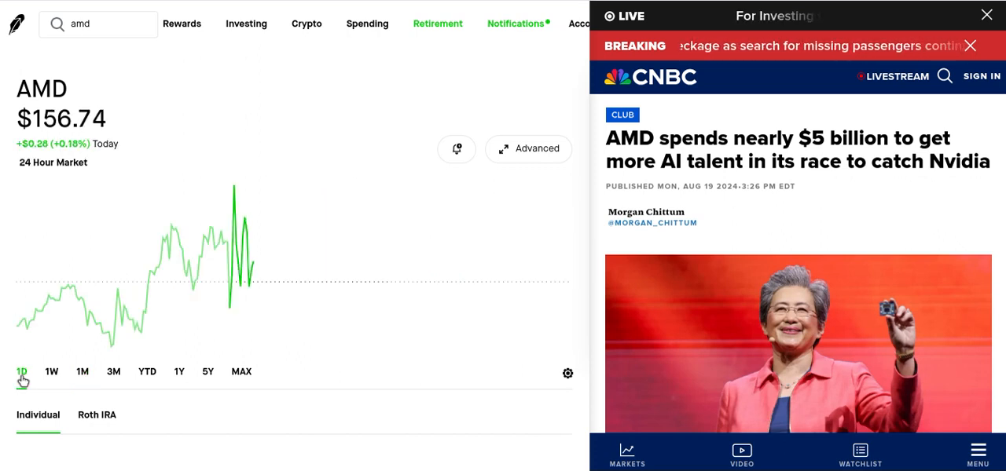